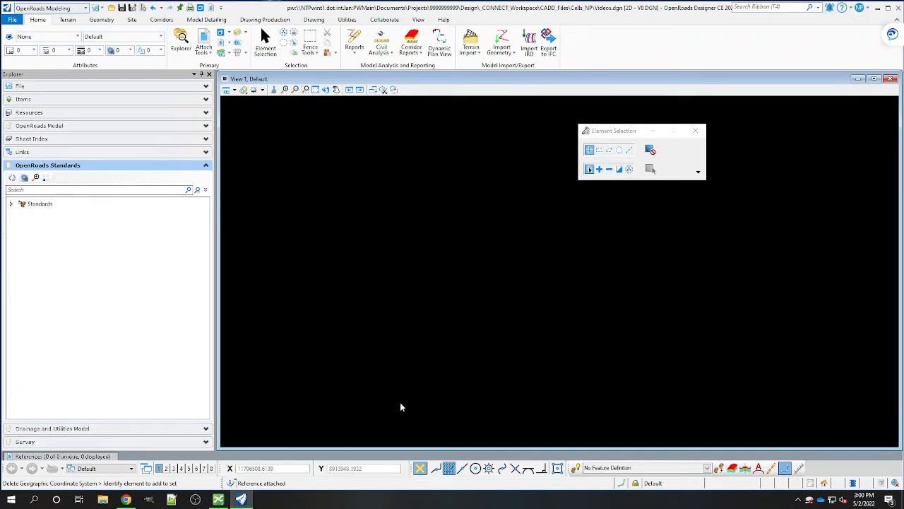
mouse_move(445, 280)
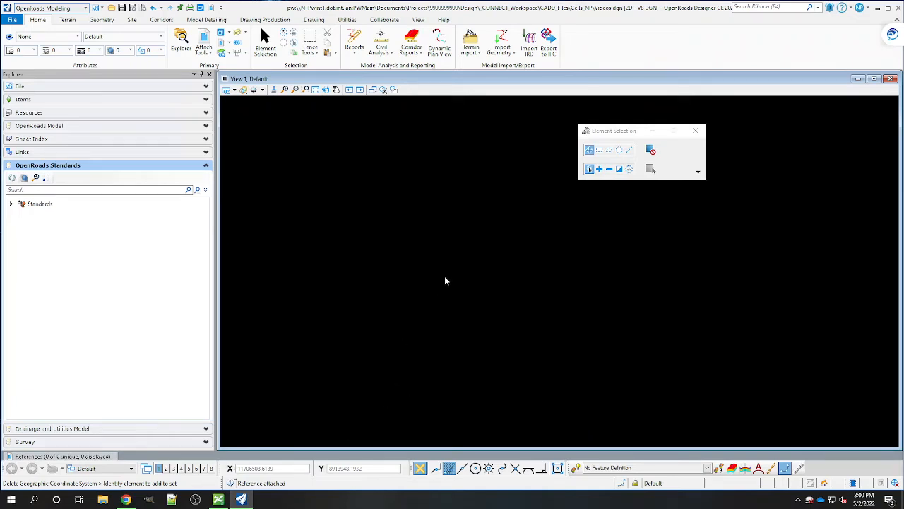
mouse_move(300, 224)
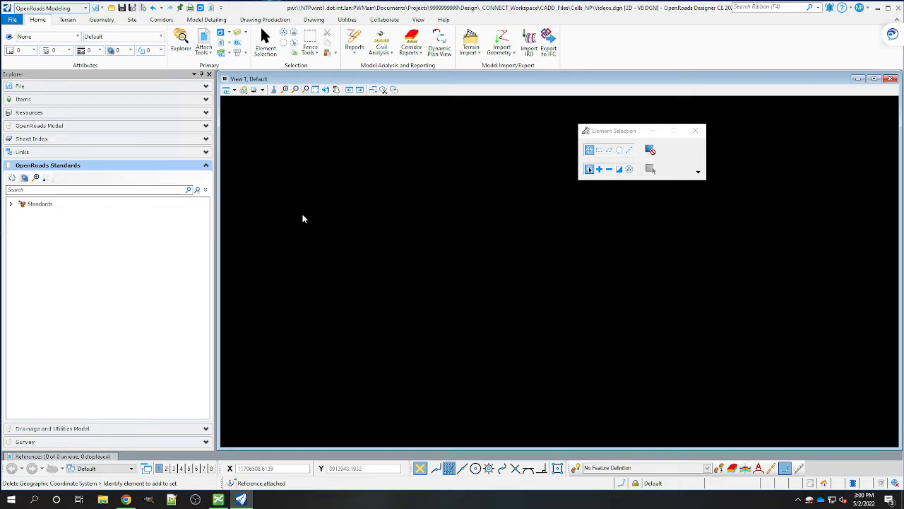
mouse_move(316, 219)
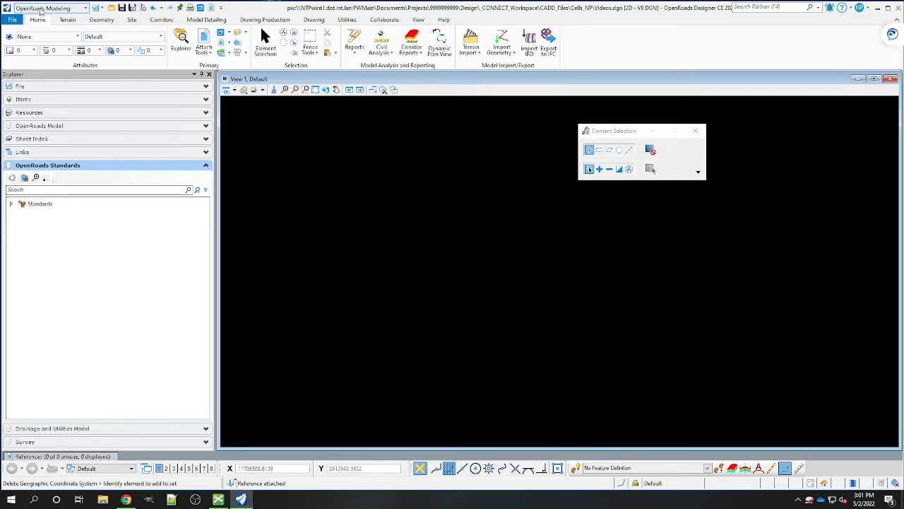
Step: Switch the workflow to Drawing and show the Utilities geographic tools
click(48, 8)
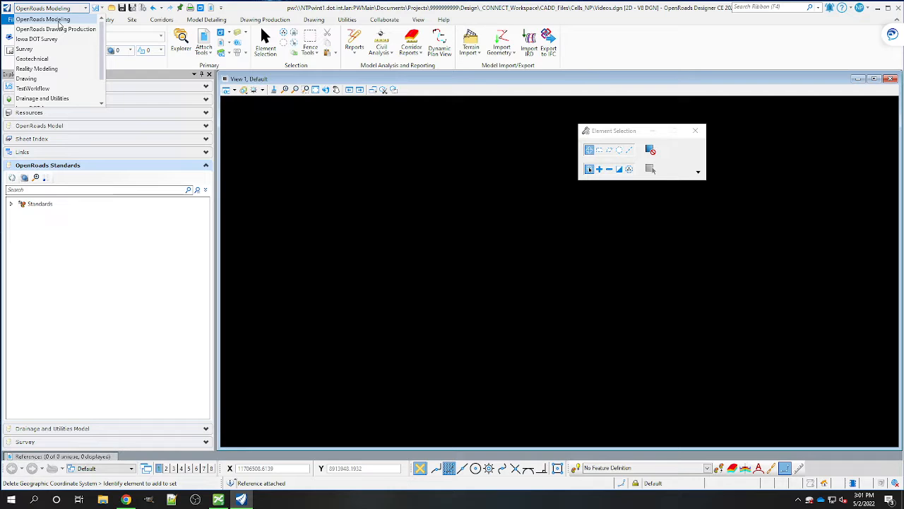
mouse_move(26, 78)
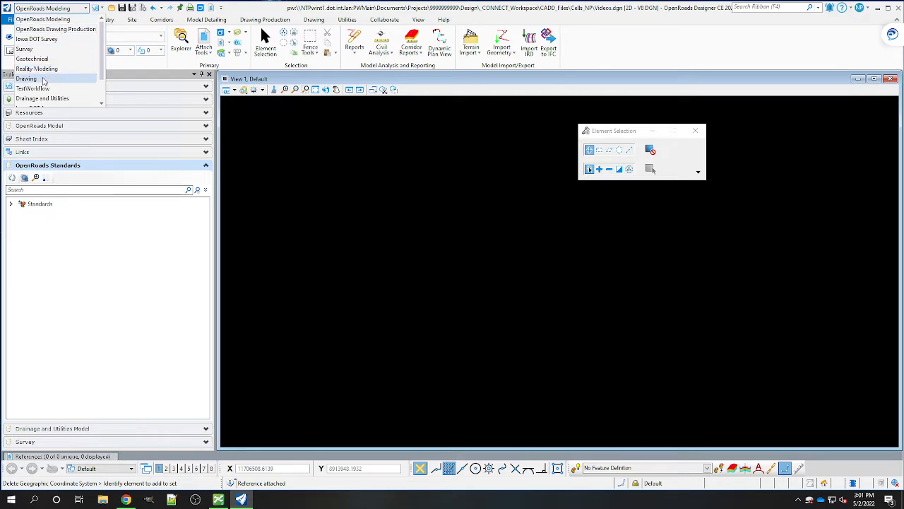
click(27, 78)
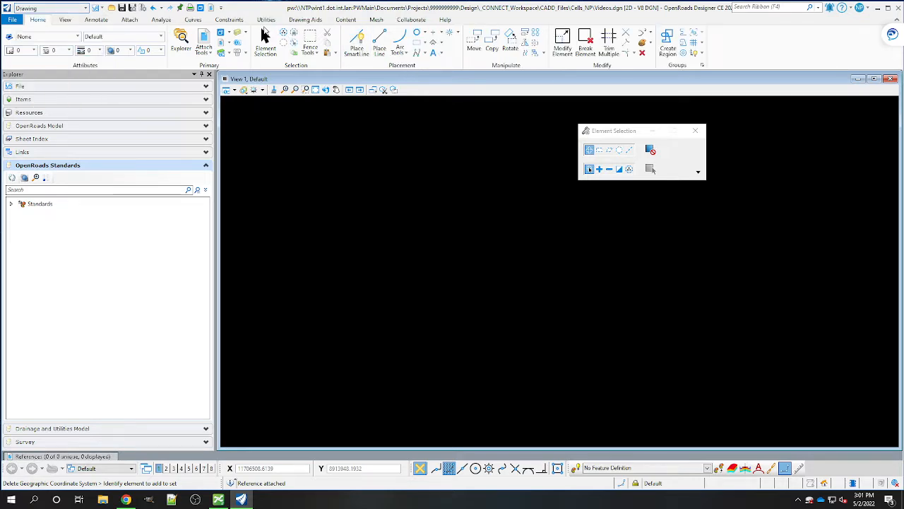
click(266, 19)
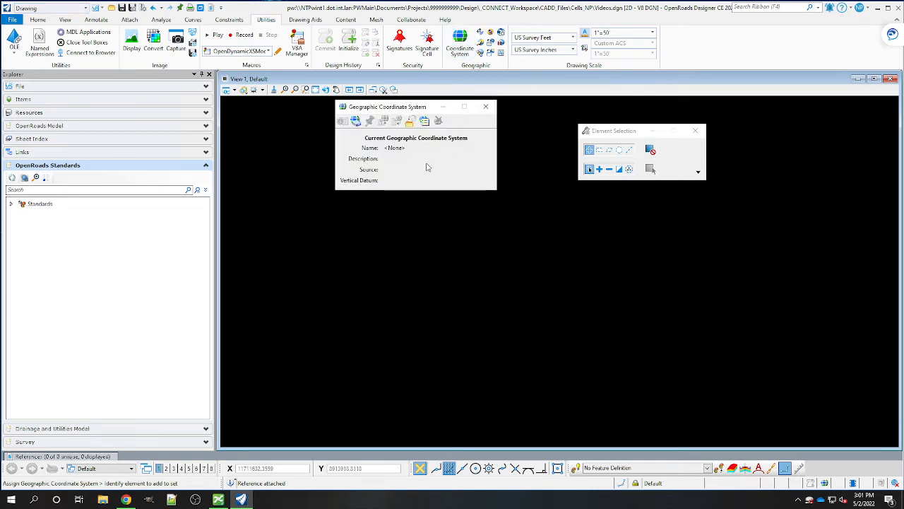
mouse_move(356, 120)
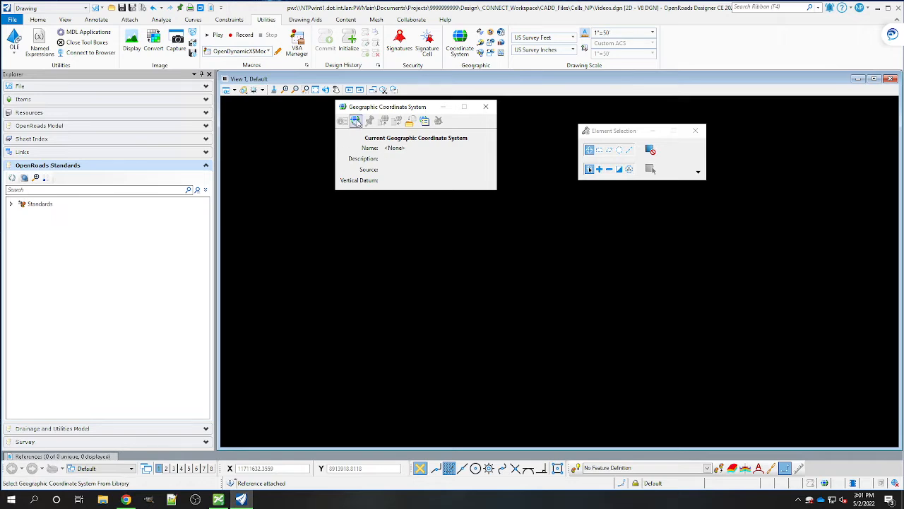
Step: Assign IaRCS Zone 1 - Spencer (LCC) from the library and close the coordinate system summary
click(356, 120)
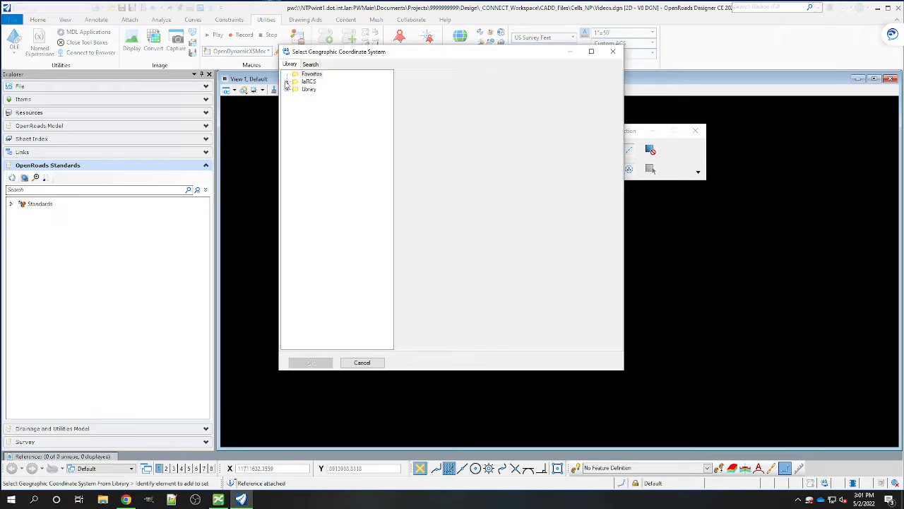
click(288, 82)
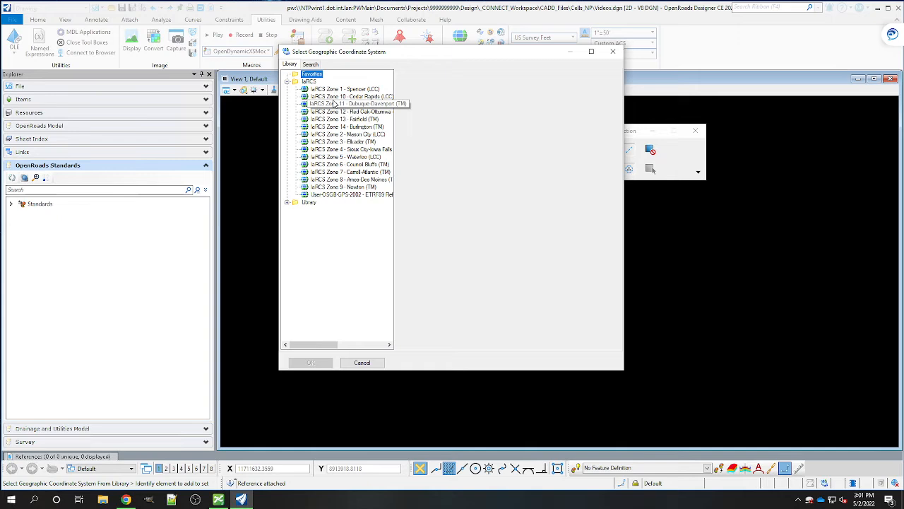
click(345, 88)
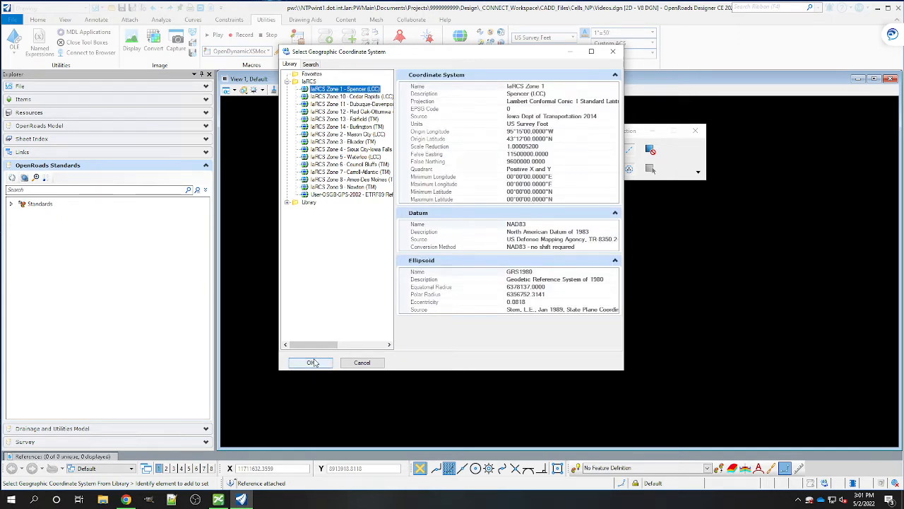
click(310, 363)
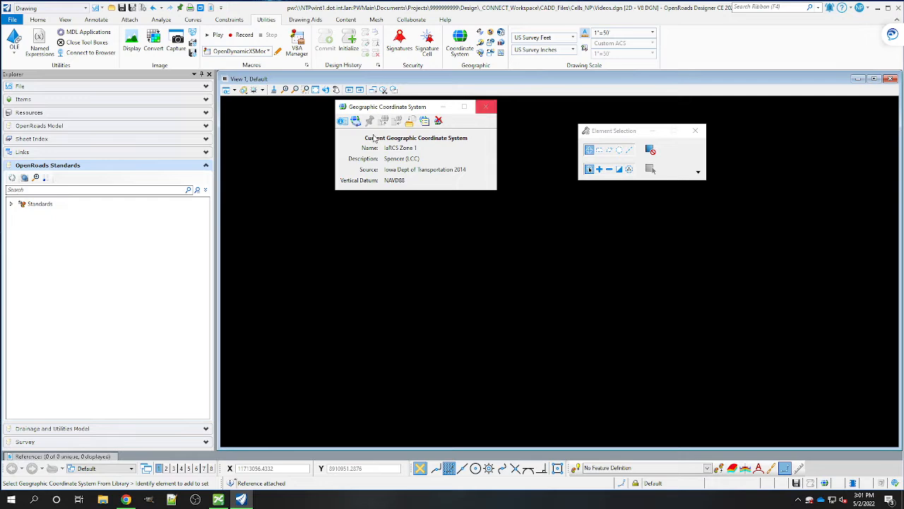
click(486, 106)
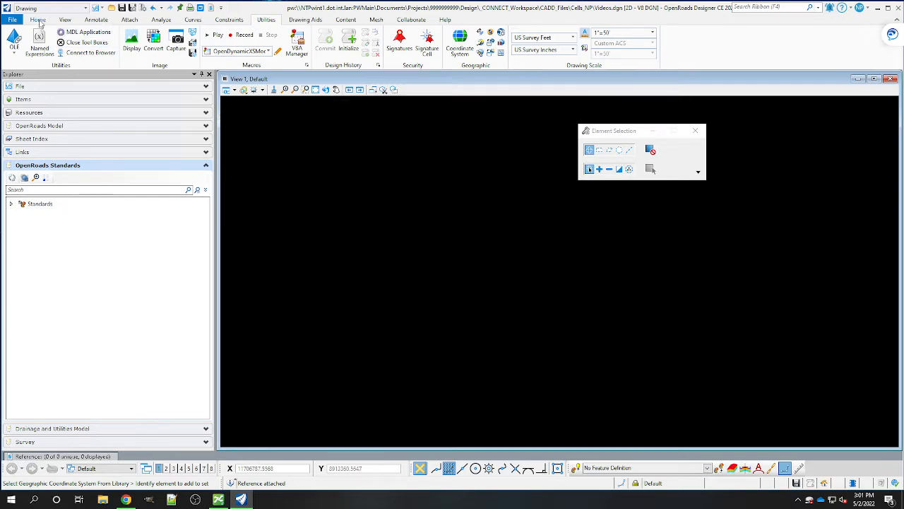
Step: Select RAS_Adair zone7.dgn from the county raster folder with the Interactive attachment method
click(38, 19)
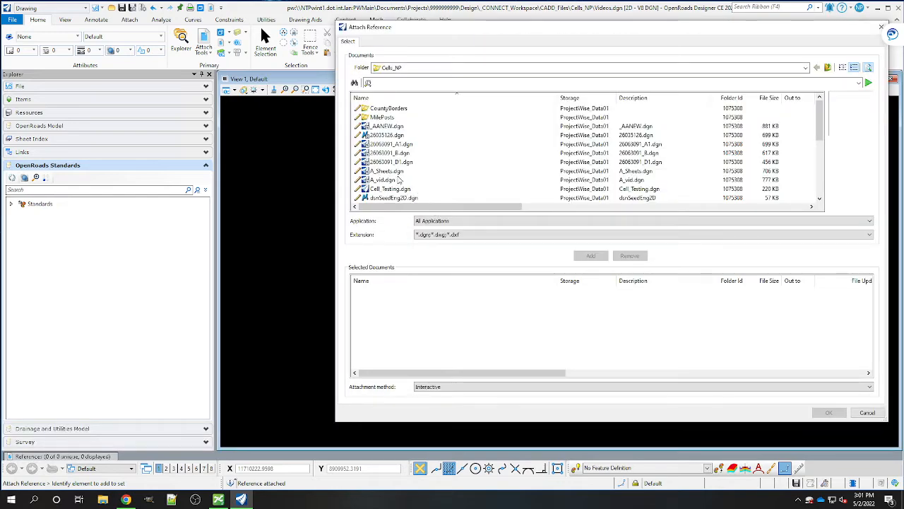
click(805, 67)
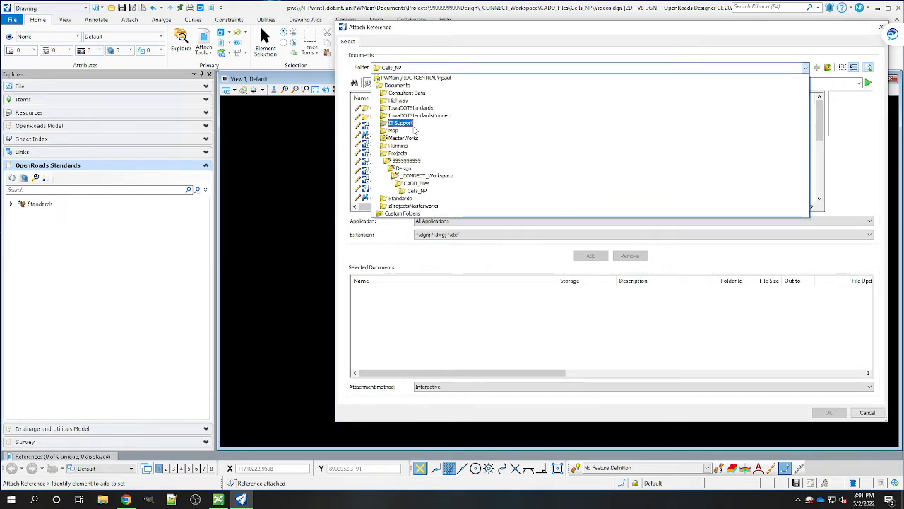
click(397, 101)
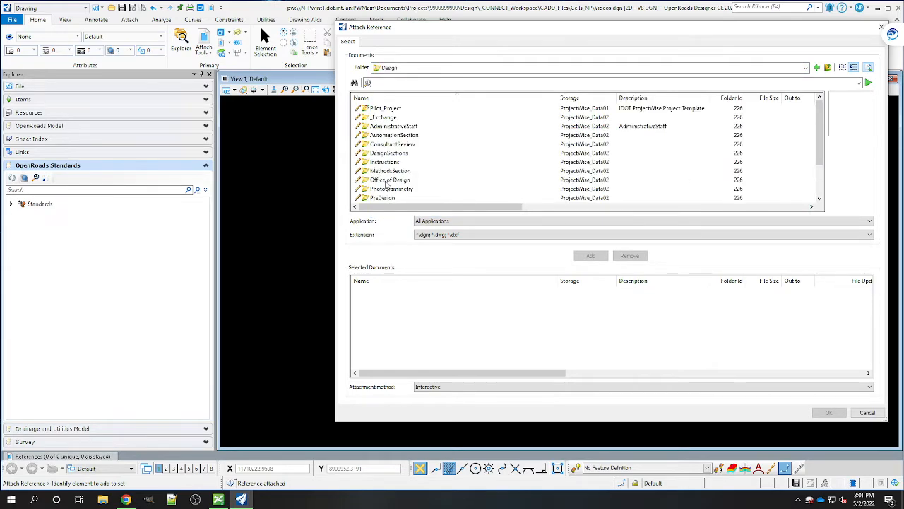
click(391, 188)
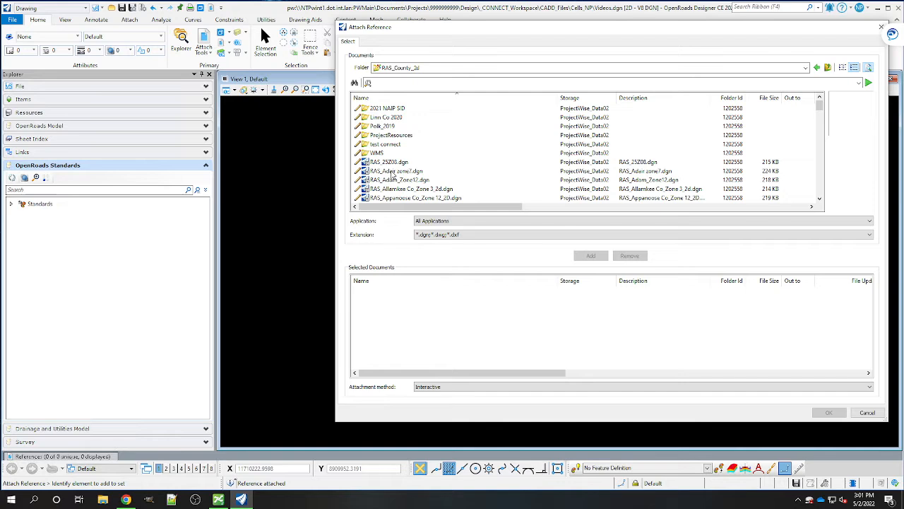
click(396, 171)
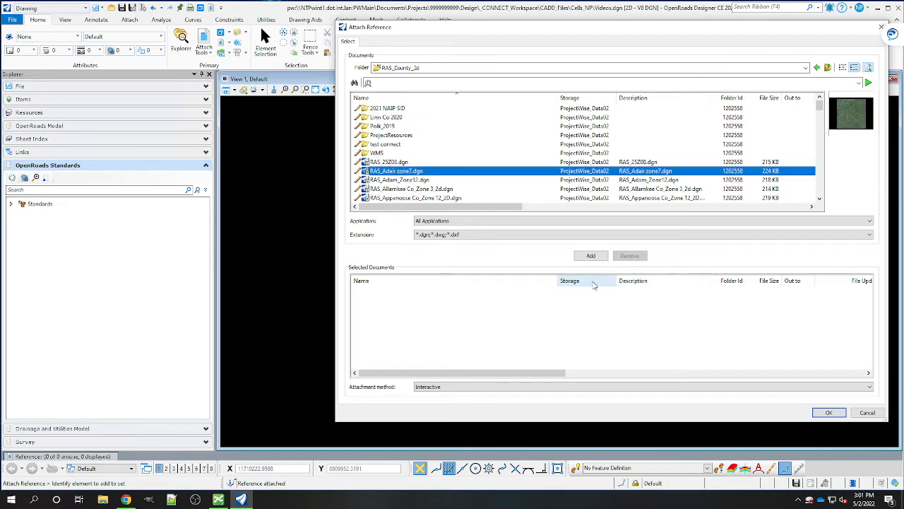
click(590, 255)
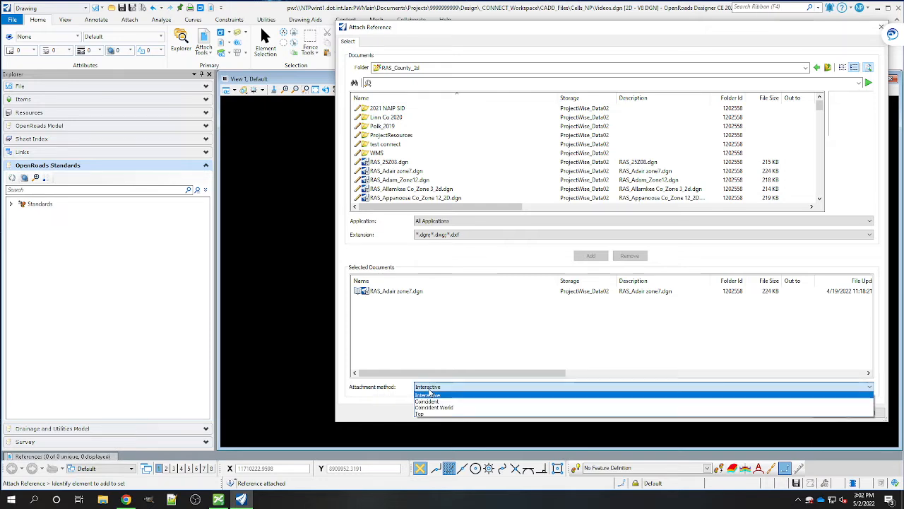
click(428, 394)
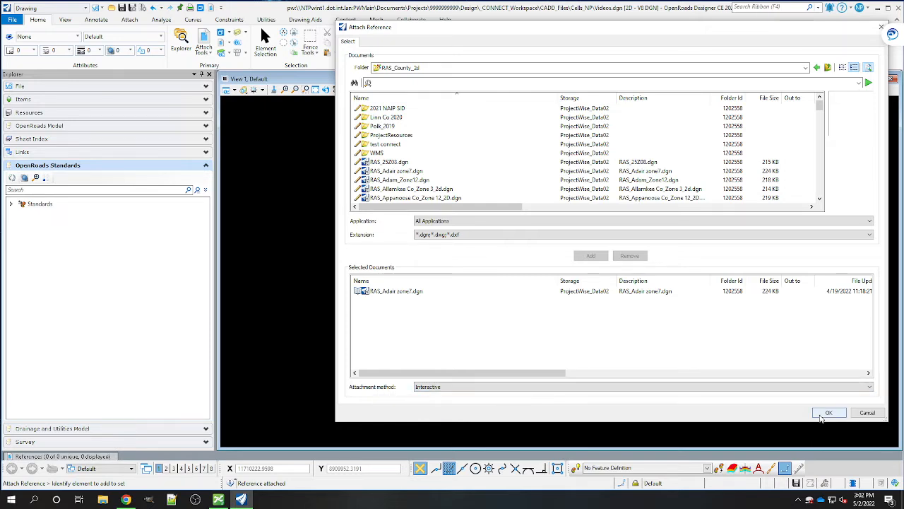
Step: Set the Adair reference to the 2021 NAIP wms model with Geographic - Reprojected orientation
click(828, 412)
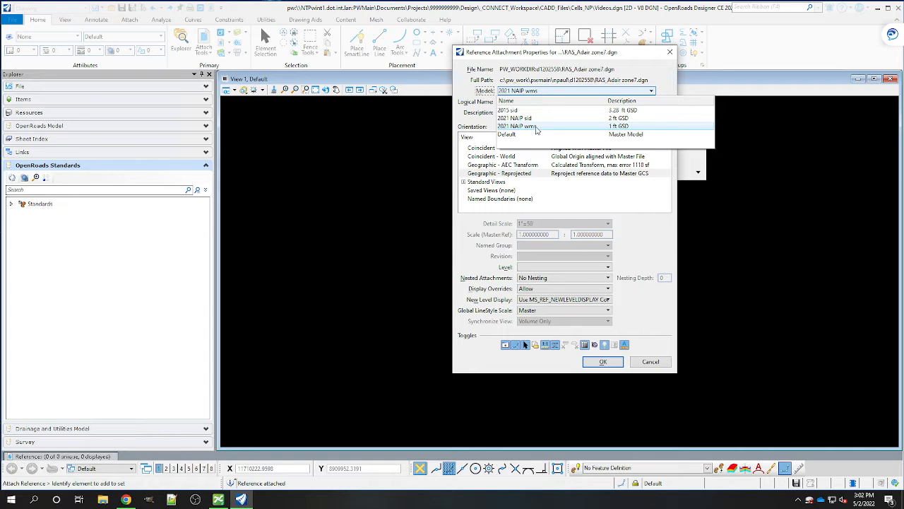
click(519, 126)
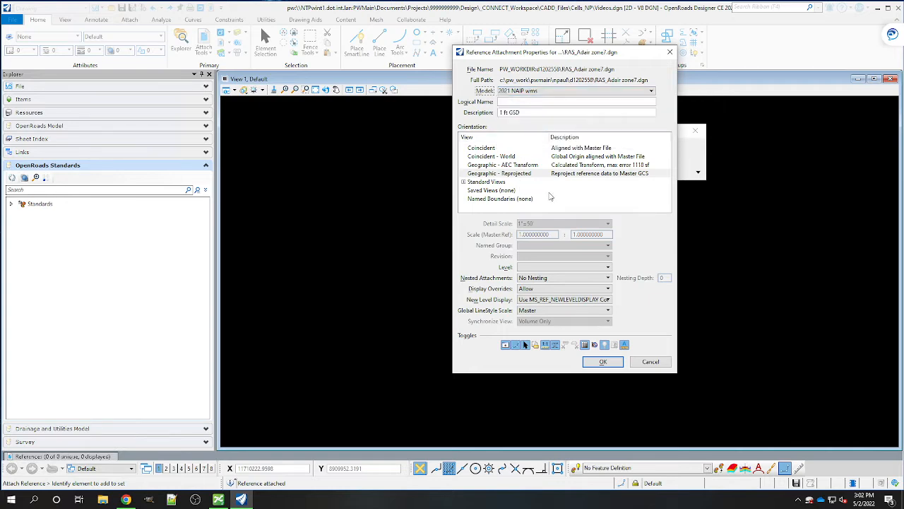
mouse_move(534, 182)
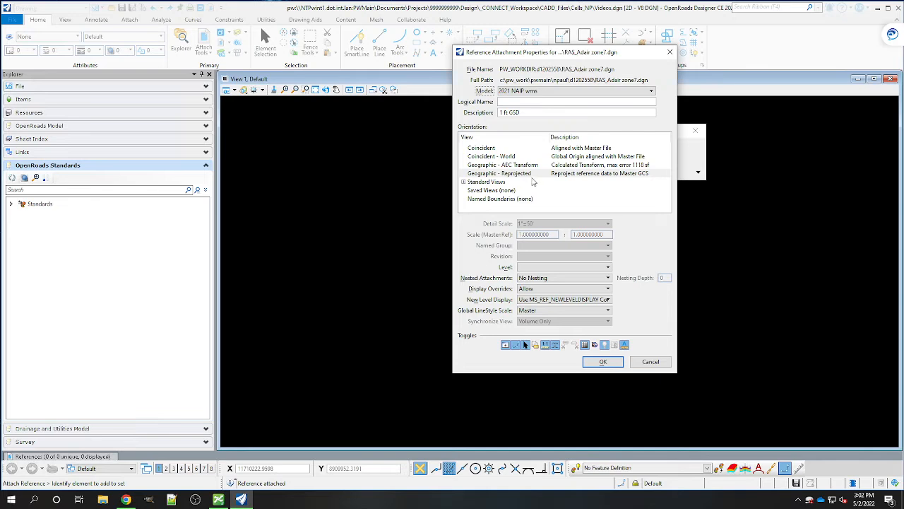
mouse_move(532, 182)
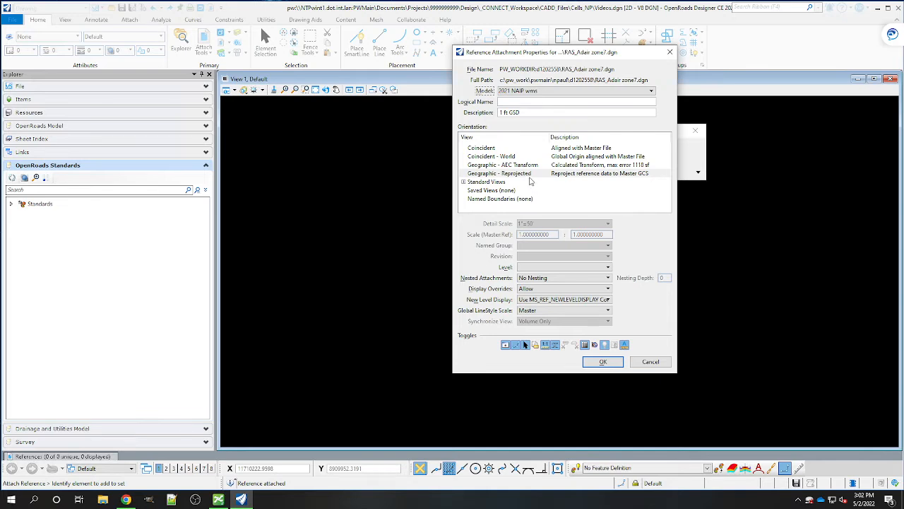
click(499, 173)
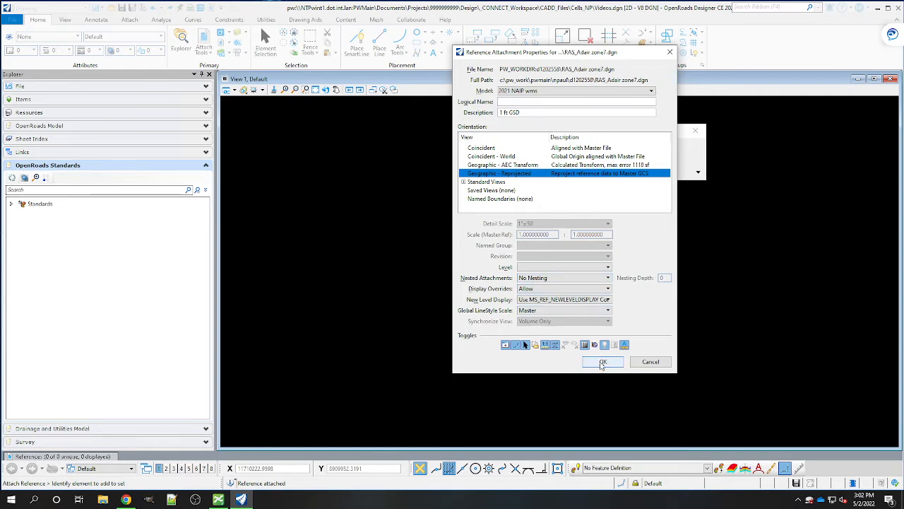
Step: Confirm the Adair aerial attachment and return to the Utilities tools
click(602, 361)
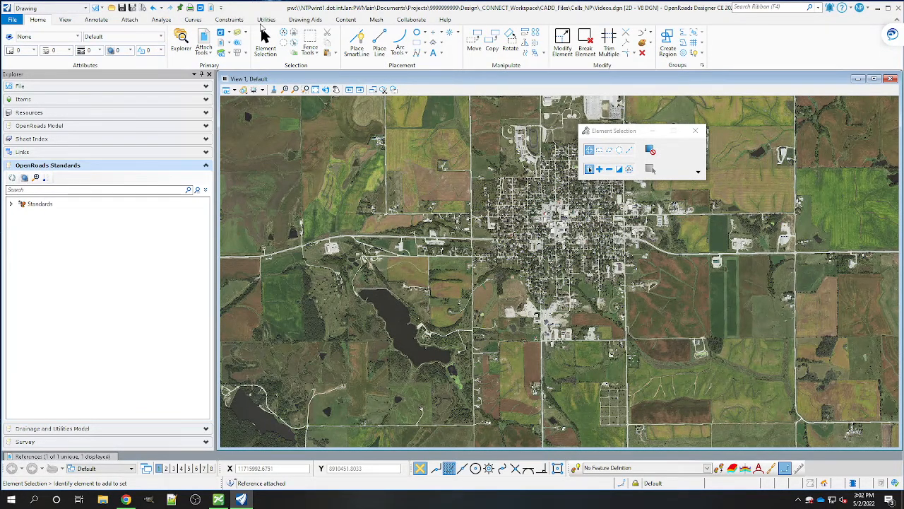
click(266, 19)
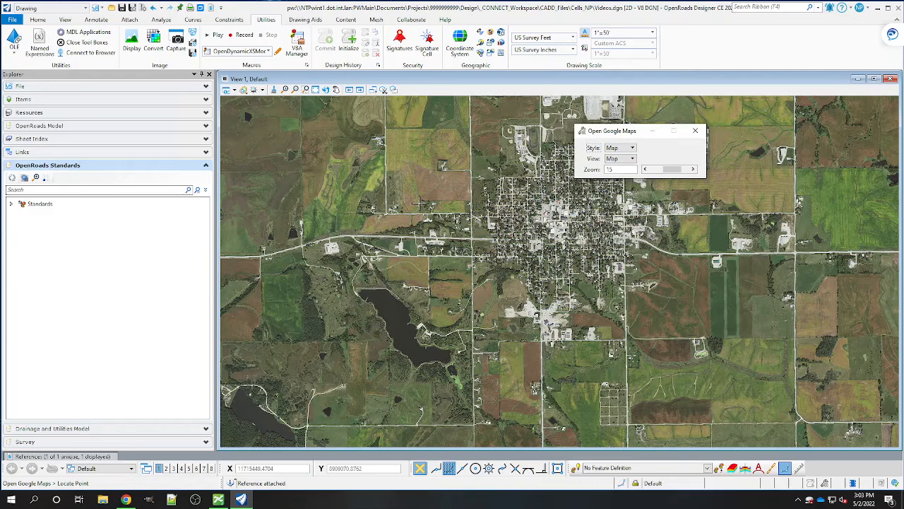
Step: Pick the Google Maps location, then show the workflow list
click(37, 19)
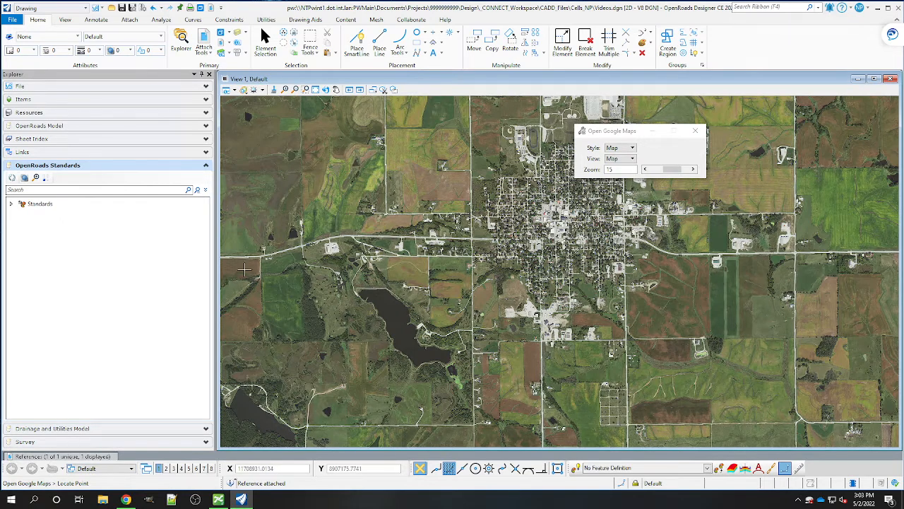
click(49, 8)
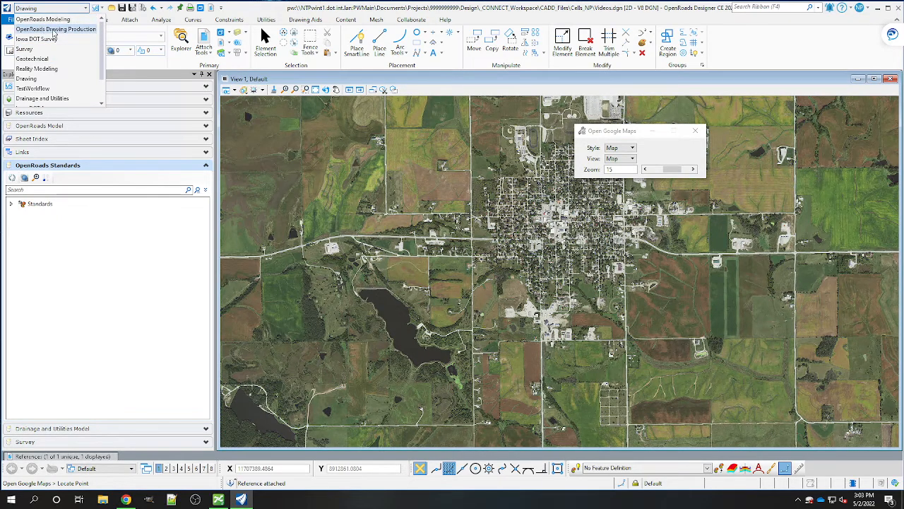
Step: Switch to the OpenRoads Drawing Production workflow
click(43, 28)
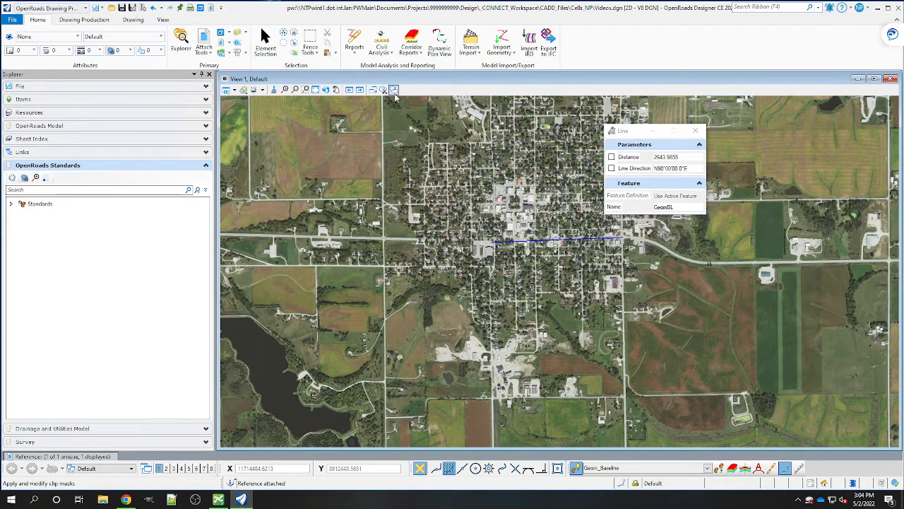
Step: Annotate the GeomBL baseline with stationing from the Drawing Production tools
click(84, 19)
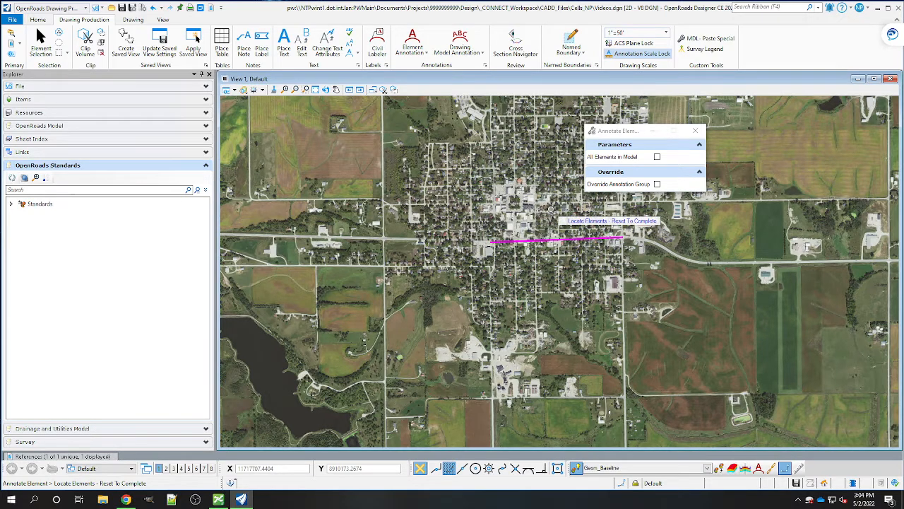
click(555, 240)
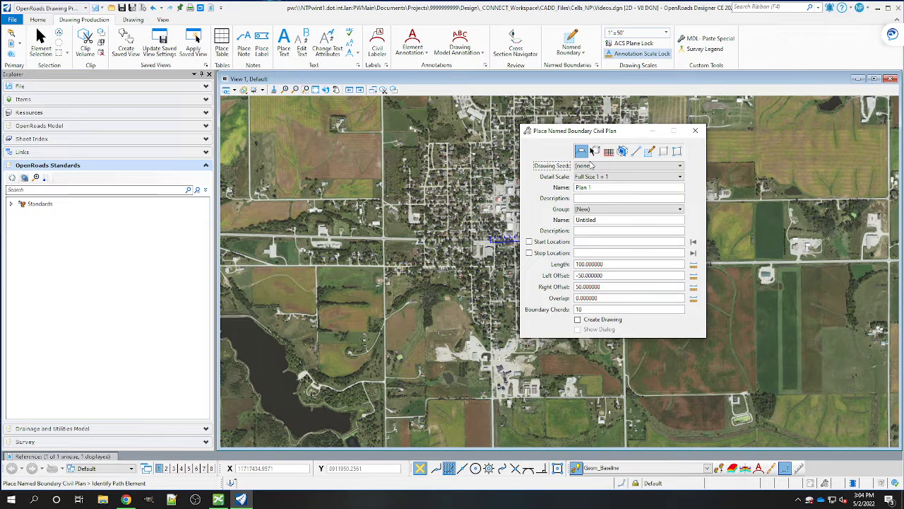
Step: Place a Plan Only 50 Scale named boundary between the baseline start and end points
click(679, 176)
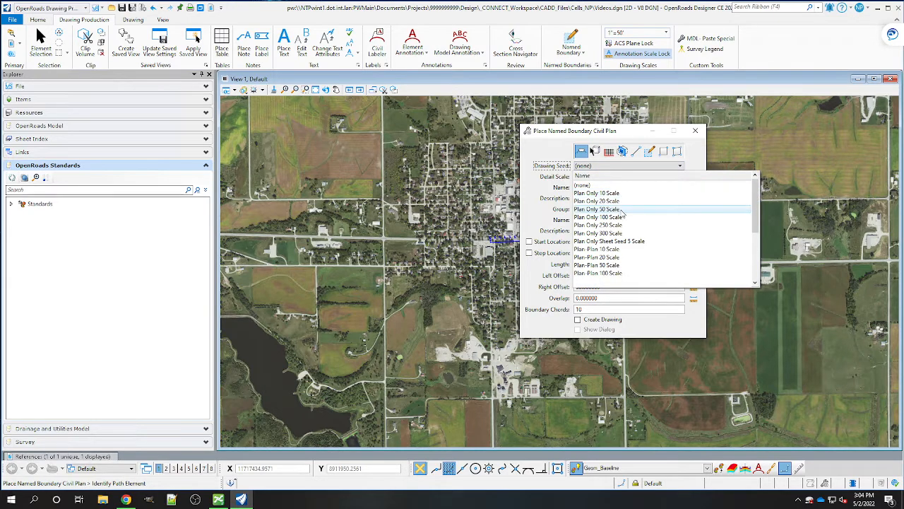
click(599, 210)
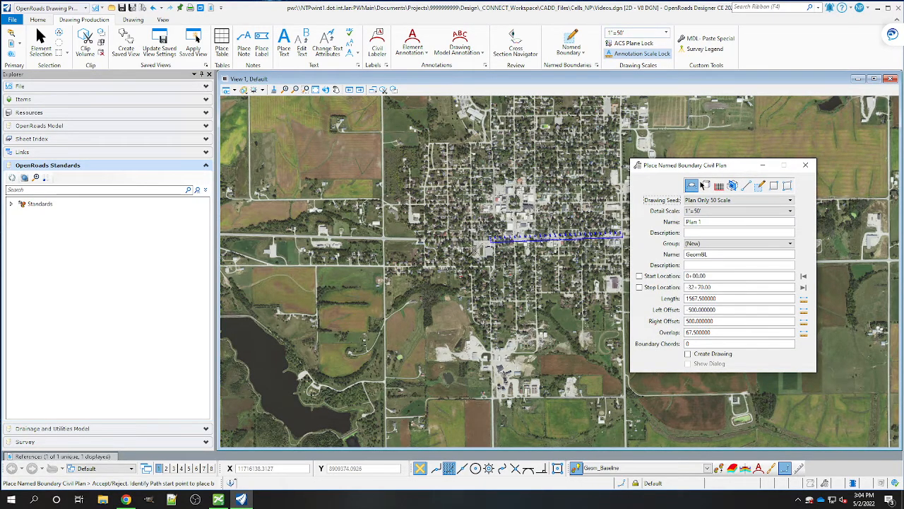
click(558, 254)
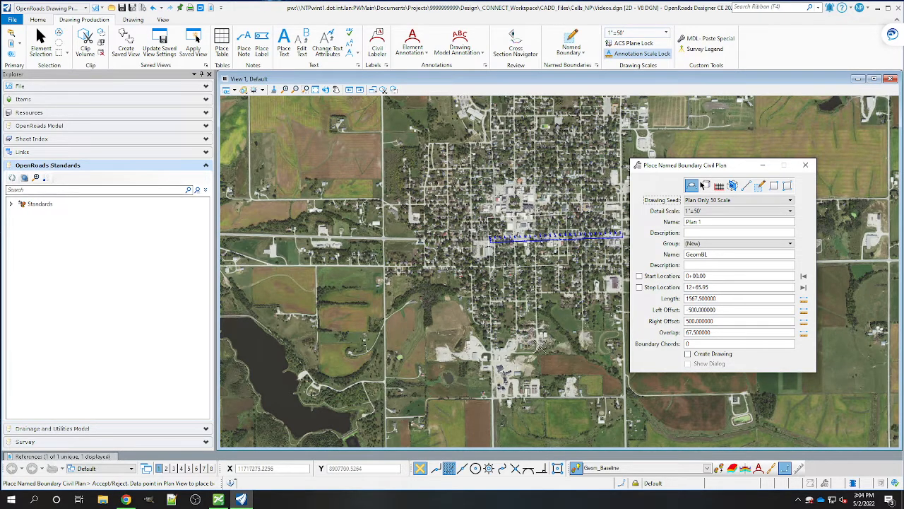
click(687, 354)
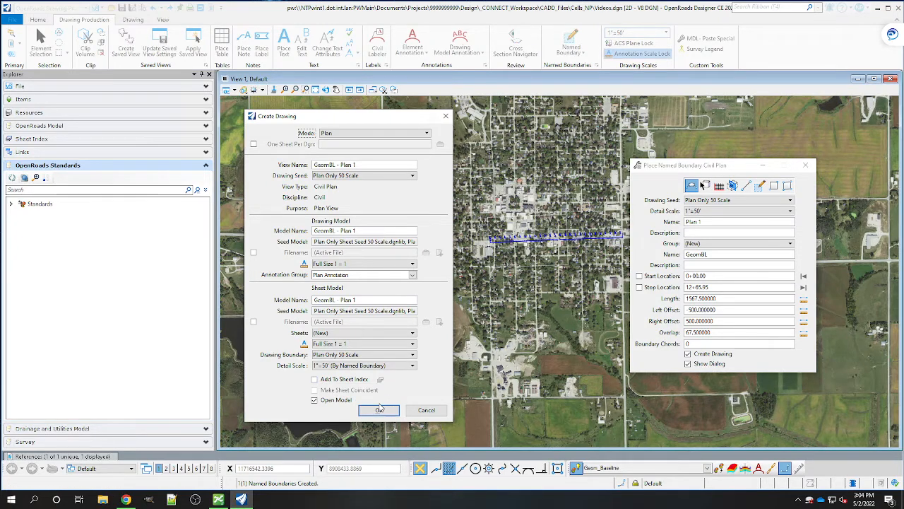
Step: Confirm Create Drawing to generate the GeomBL - Plan 1 sheet model
click(379, 410)
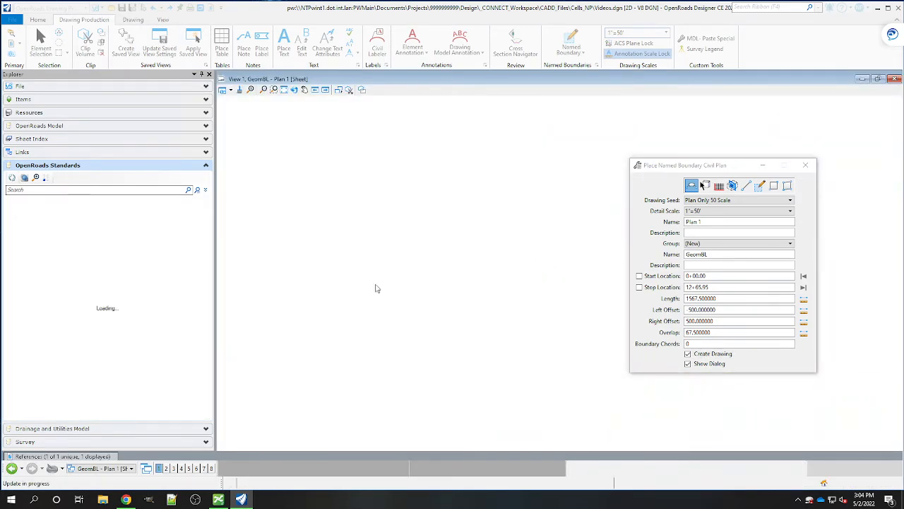
mouse_move(288, 355)
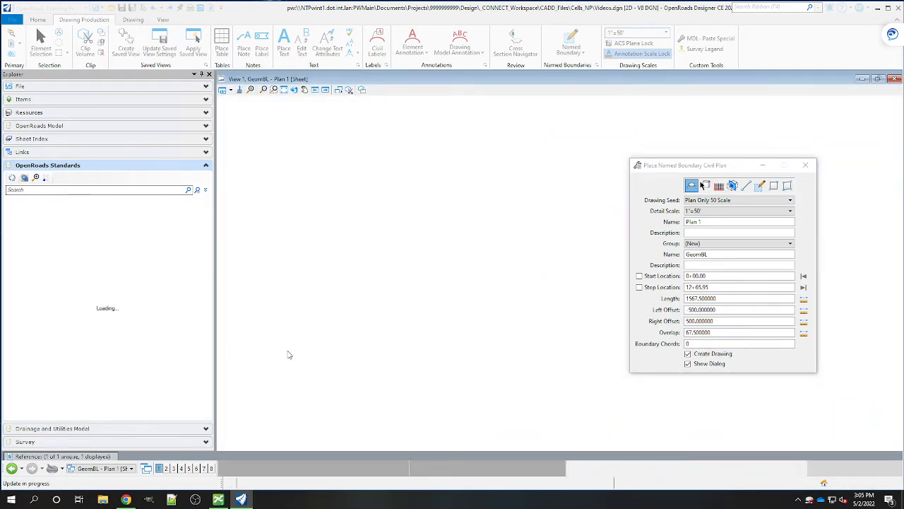
mouse_move(337, 303)
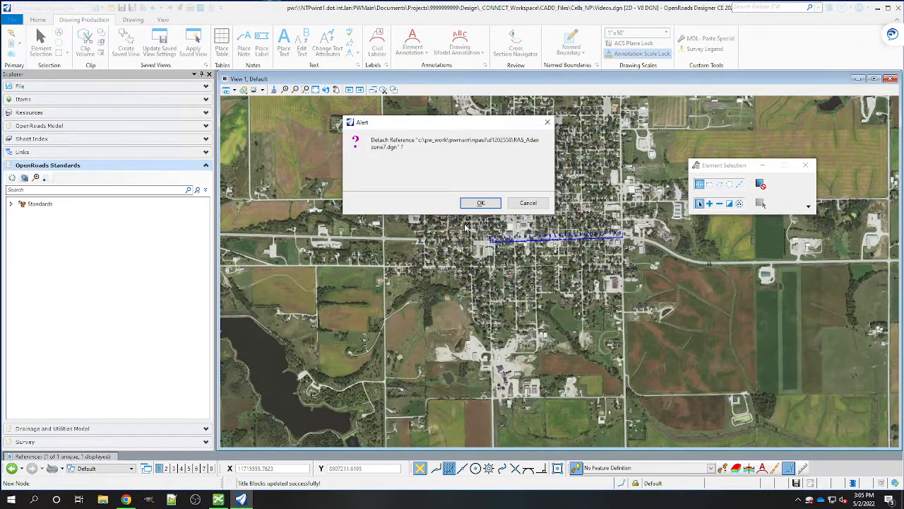
Step: Detach the aerial raster reference and switch to the GeomBL - Plan 1 sheet
click(480, 203)
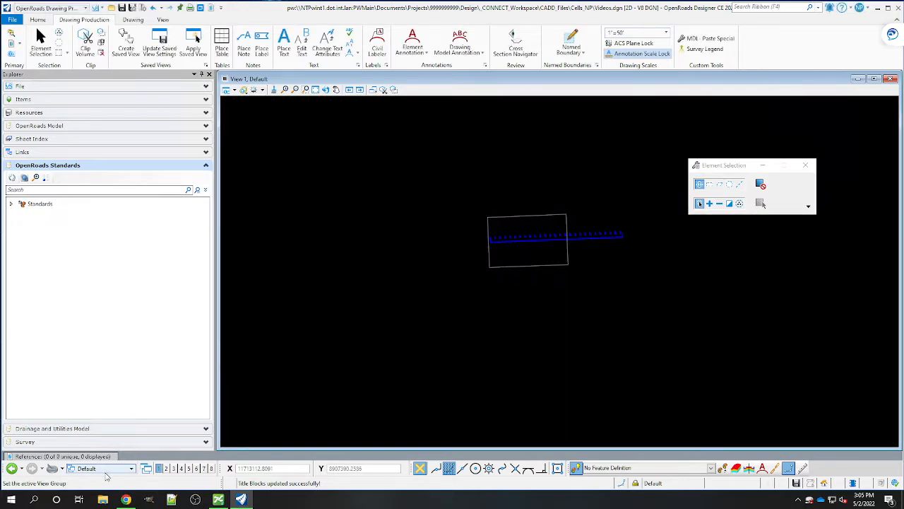
click(131, 468)
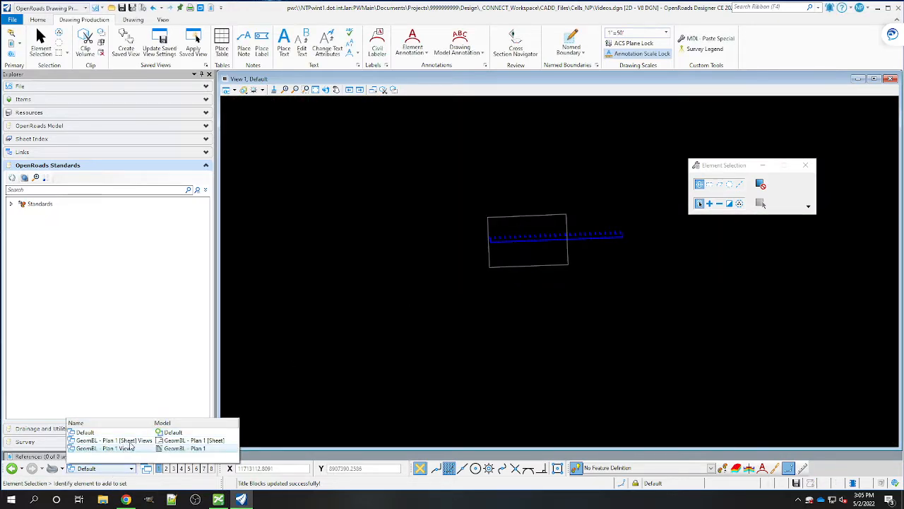
click(113, 440)
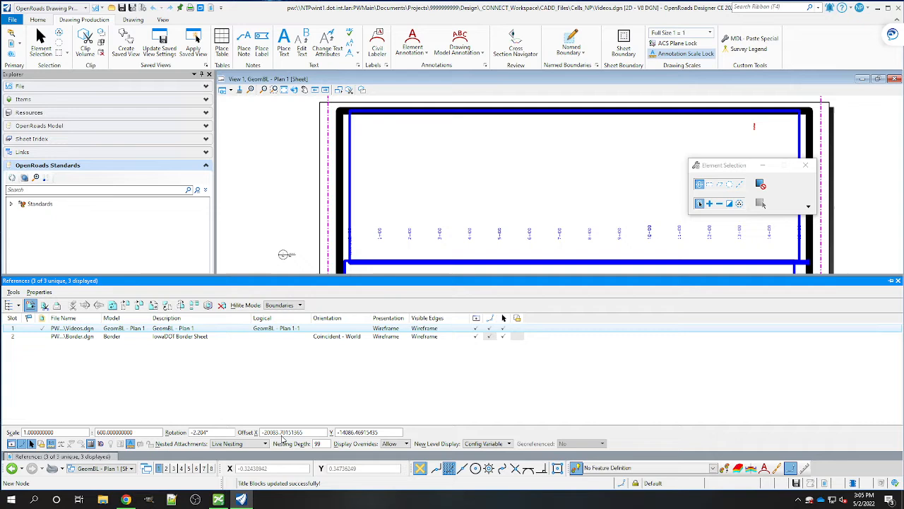
mouse_move(317, 398)
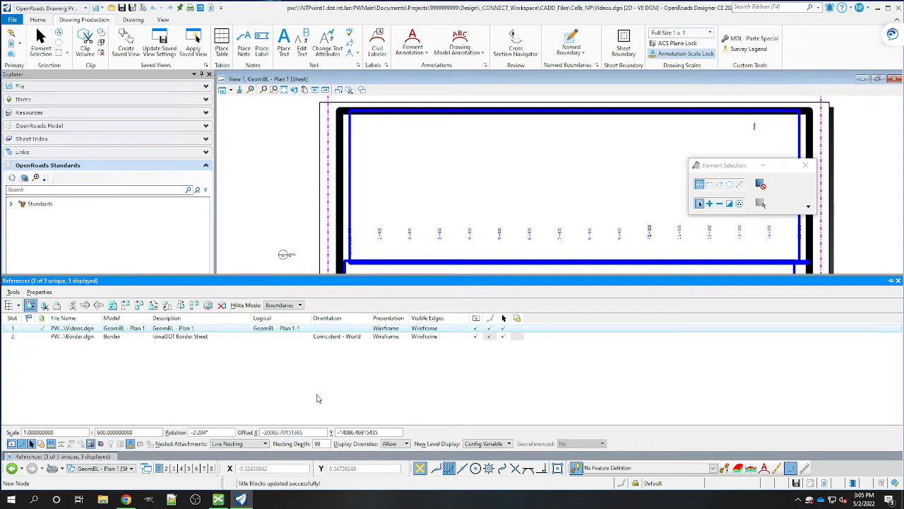
mouse_move(221, 420)
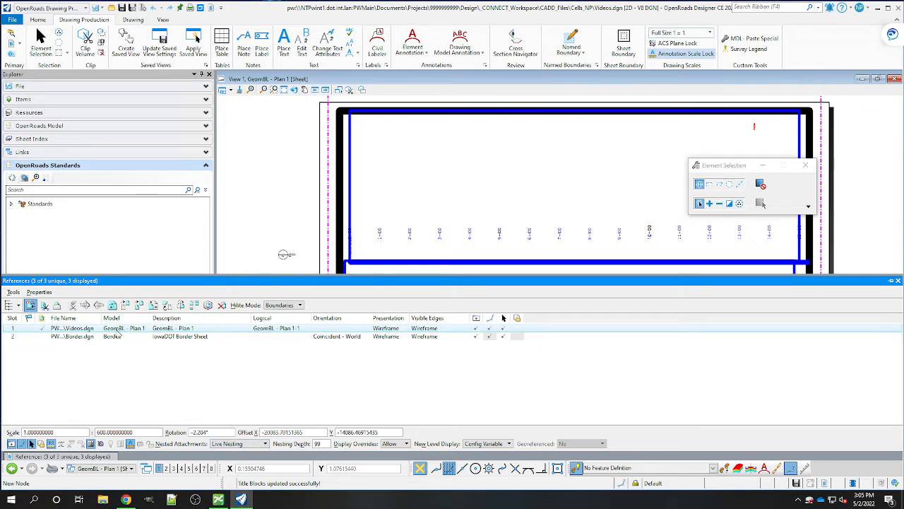
mouse_move(130, 332)
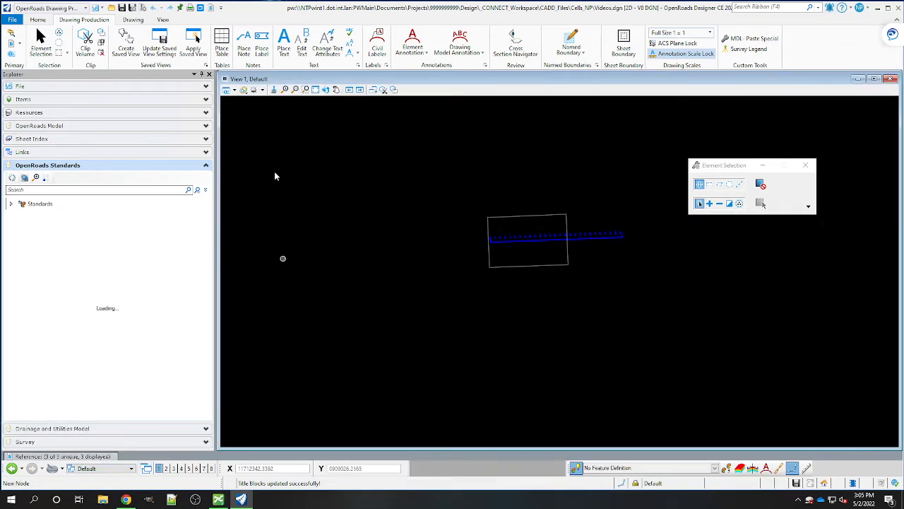
Step: Attach RAS_Adair zone7.dgn from Design > Photogrammetry > RAS_County_2d as a reference
click(38, 19)
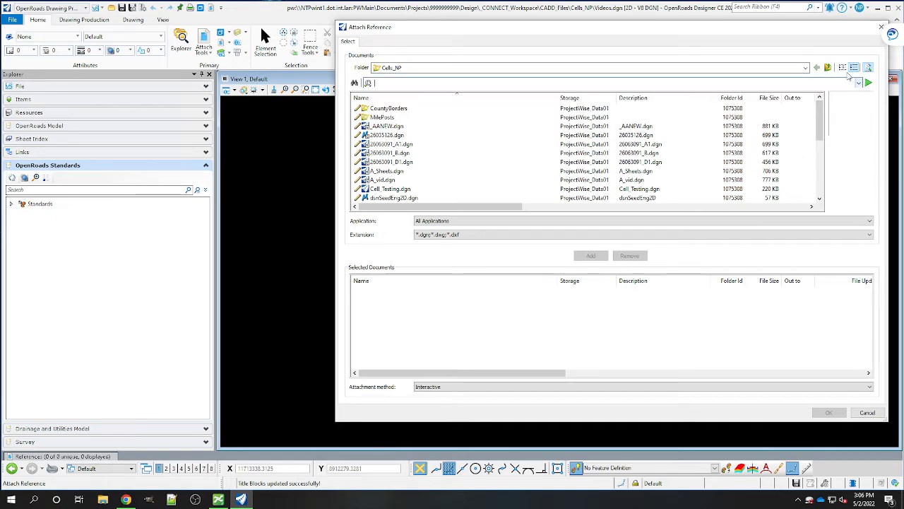
click(806, 68)
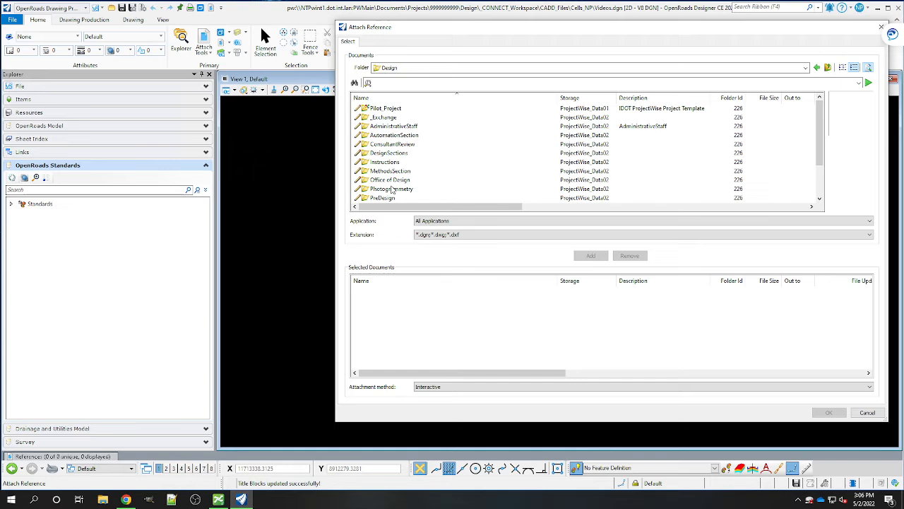
double_click(392, 189)
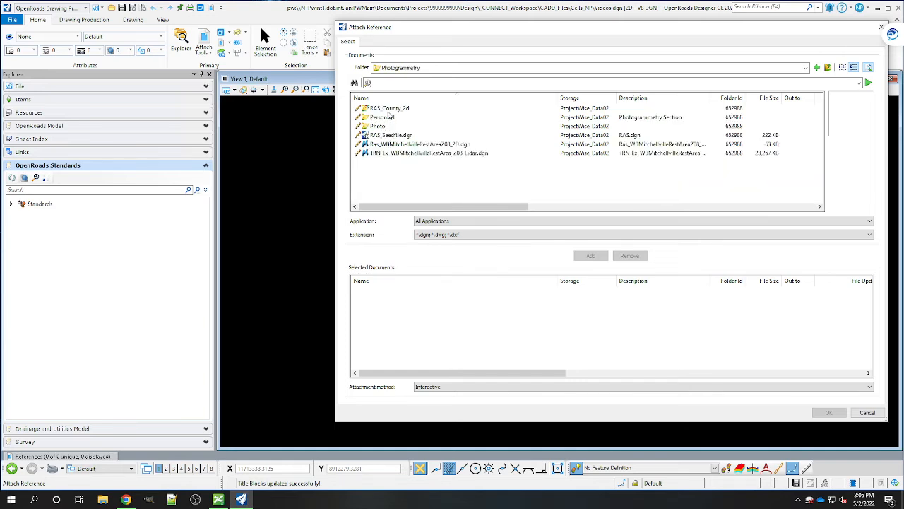
double_click(390, 108)
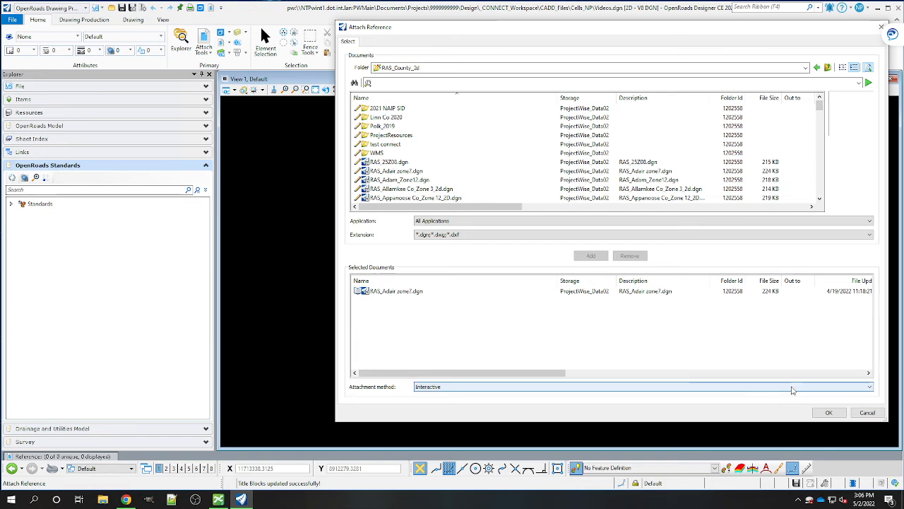
click(828, 412)
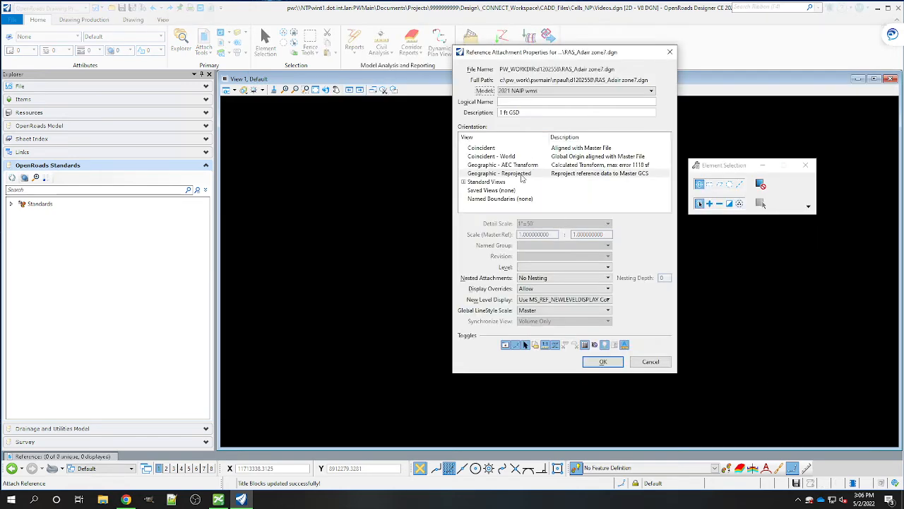
Step: Attach the Adair aerial with Geographic - Reprojected orientation
click(499, 173)
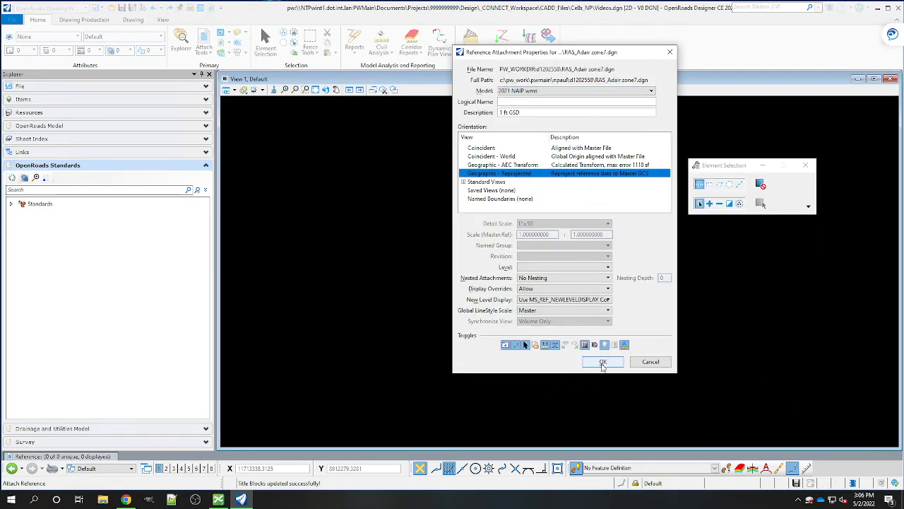
click(602, 362)
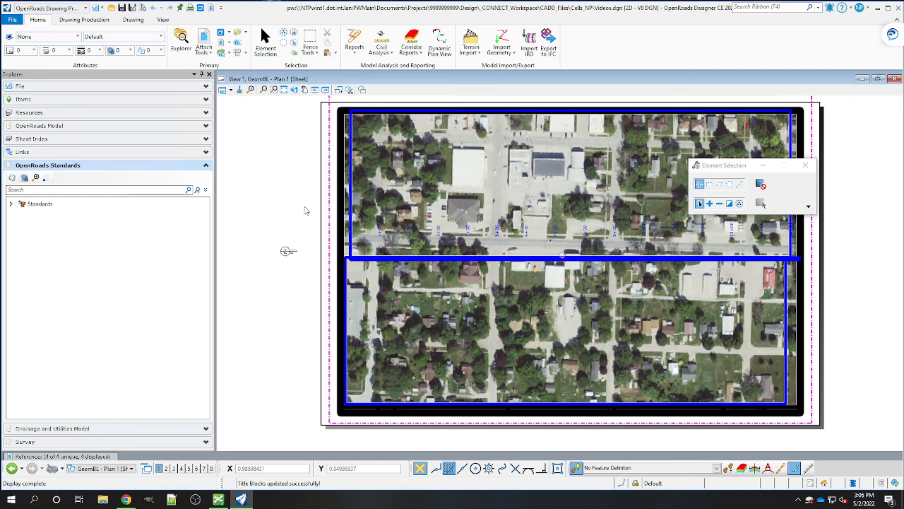
mouse_move(281, 422)
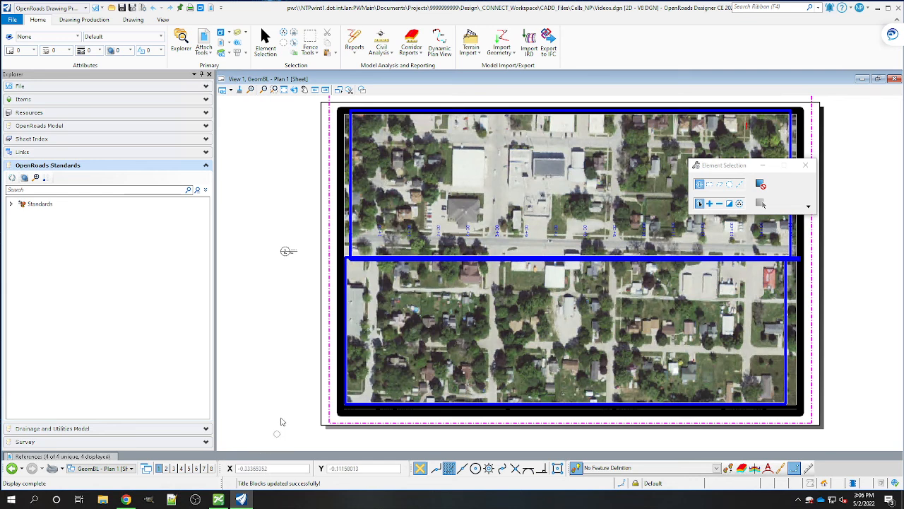
mouse_move(253, 311)
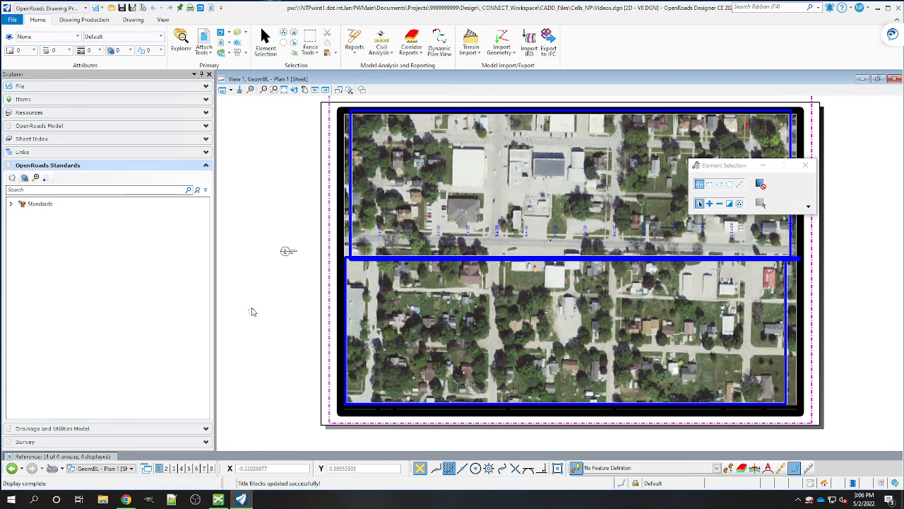